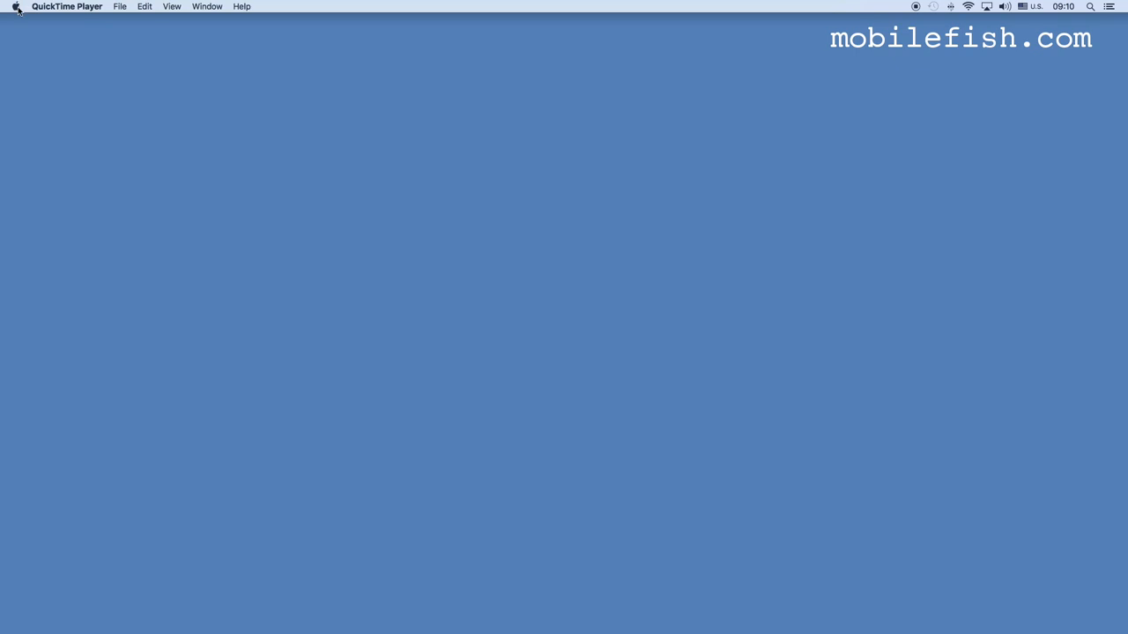
Step: Launch System Preferences from the Apple menu and go to the Accessibility pane
left_click(14, 7)
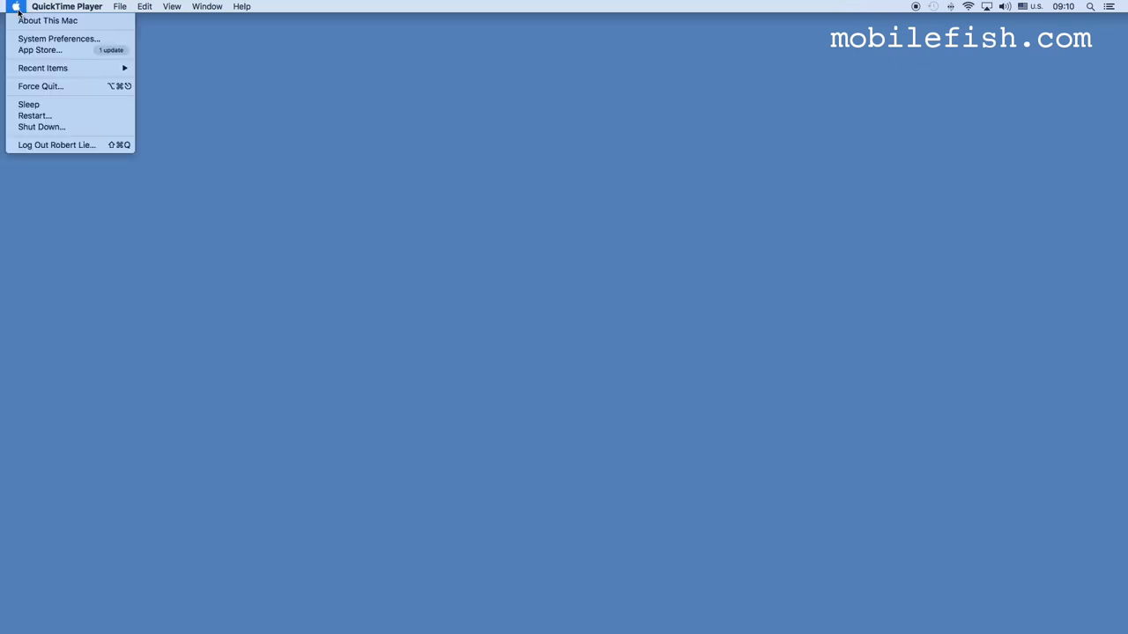
left_click(58, 38)
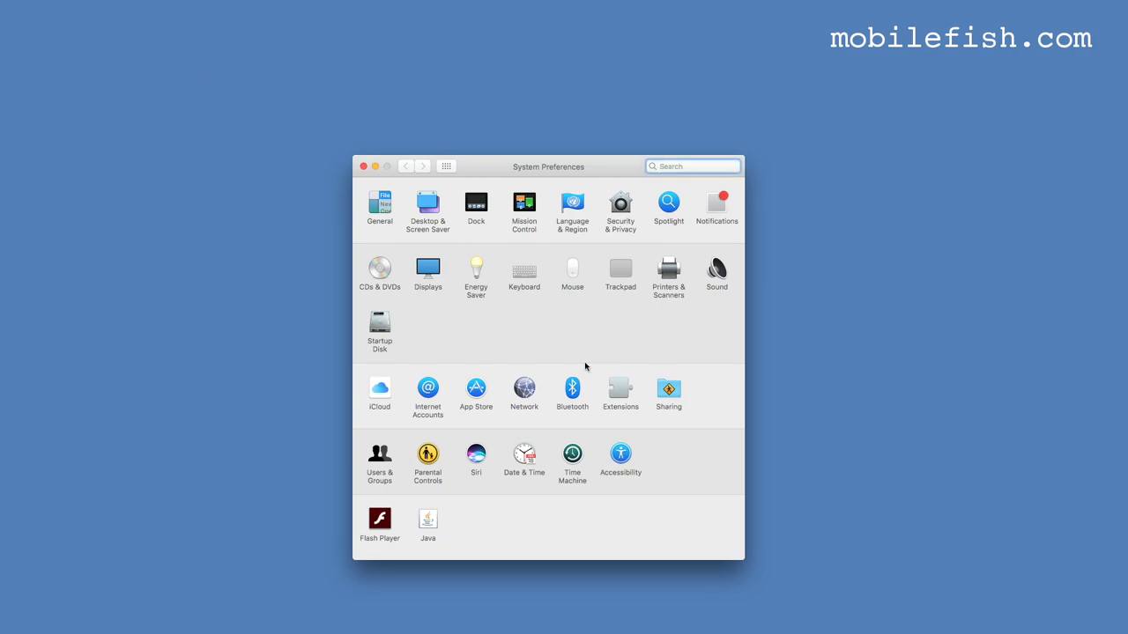
left_click(620, 451)
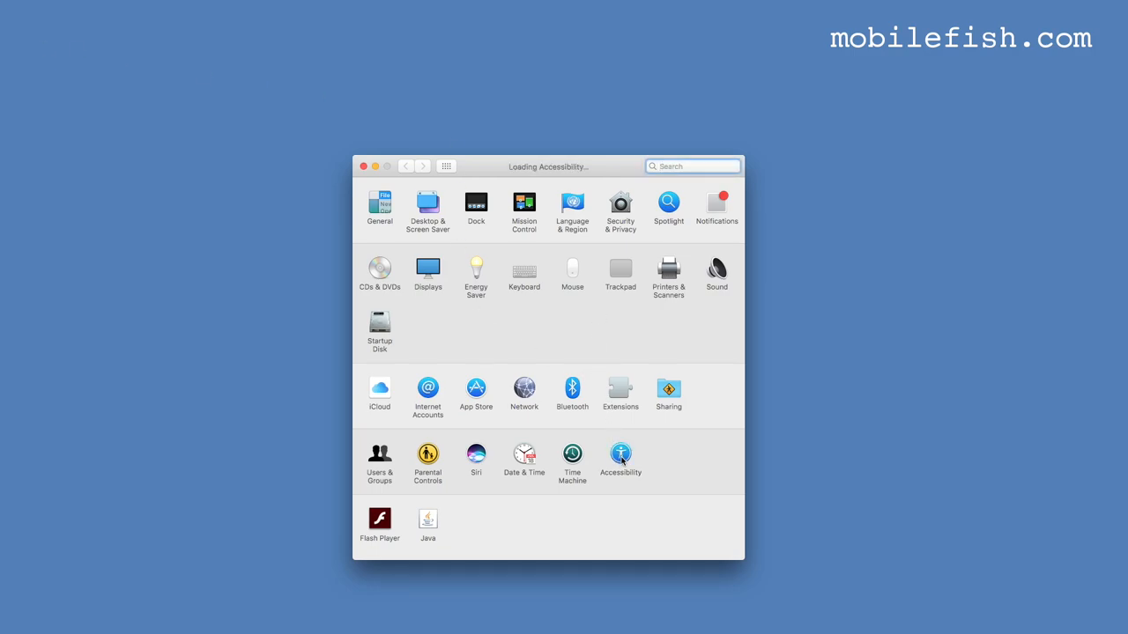
Step: In Accessibility Display, set the Cursor size slider to Large
left_click(620, 458)
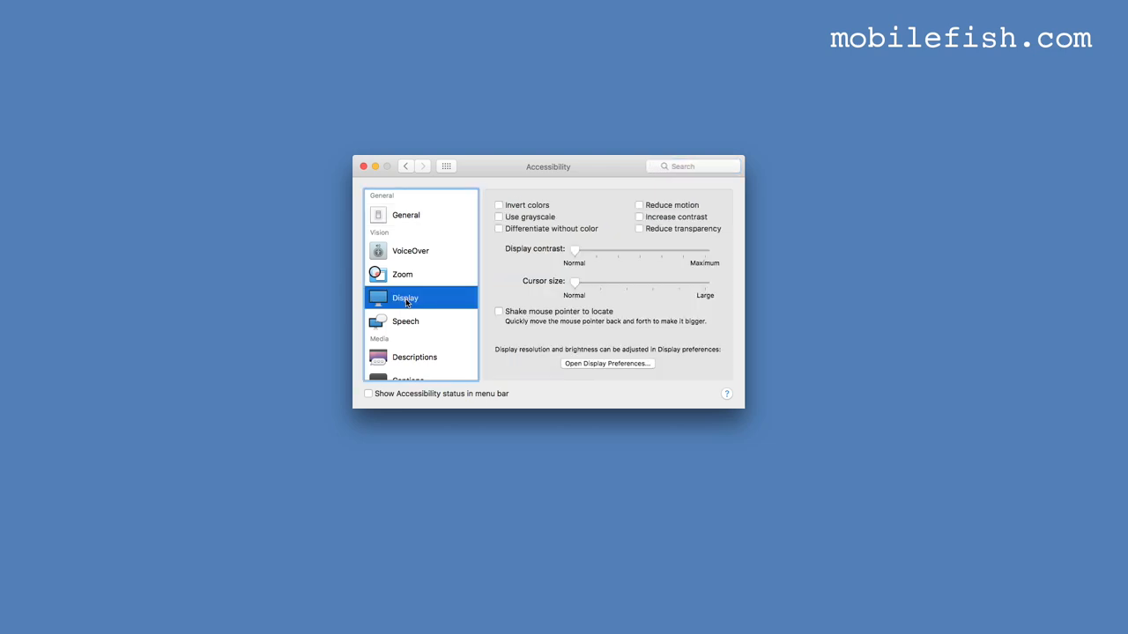
mouse_move(612, 303)
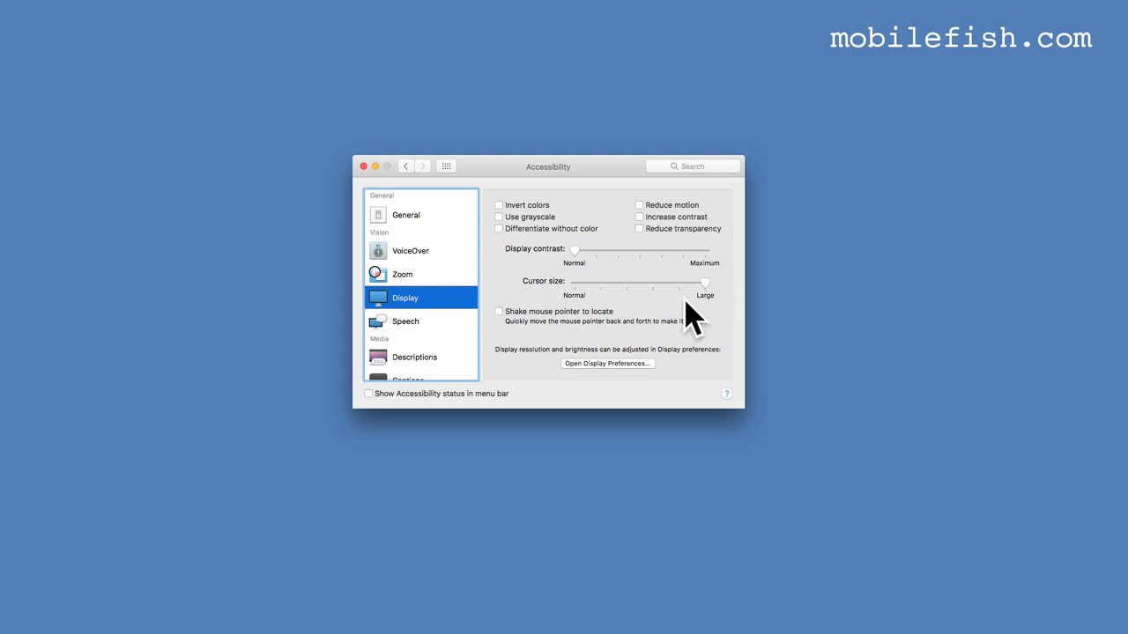
mouse_move(705, 320)
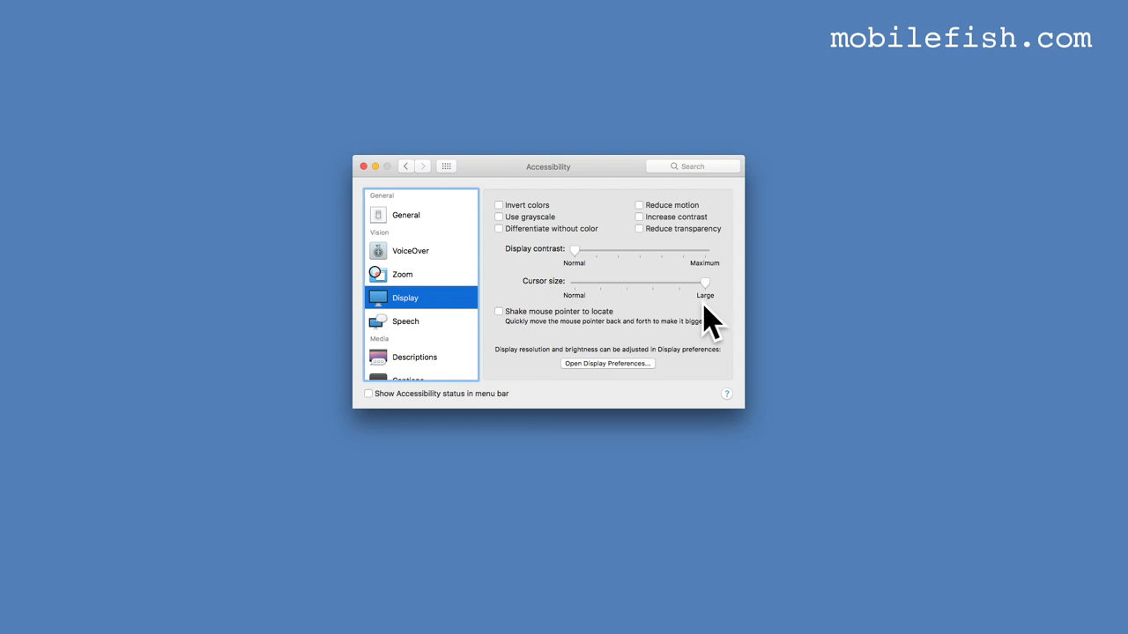
mouse_move(701, 331)
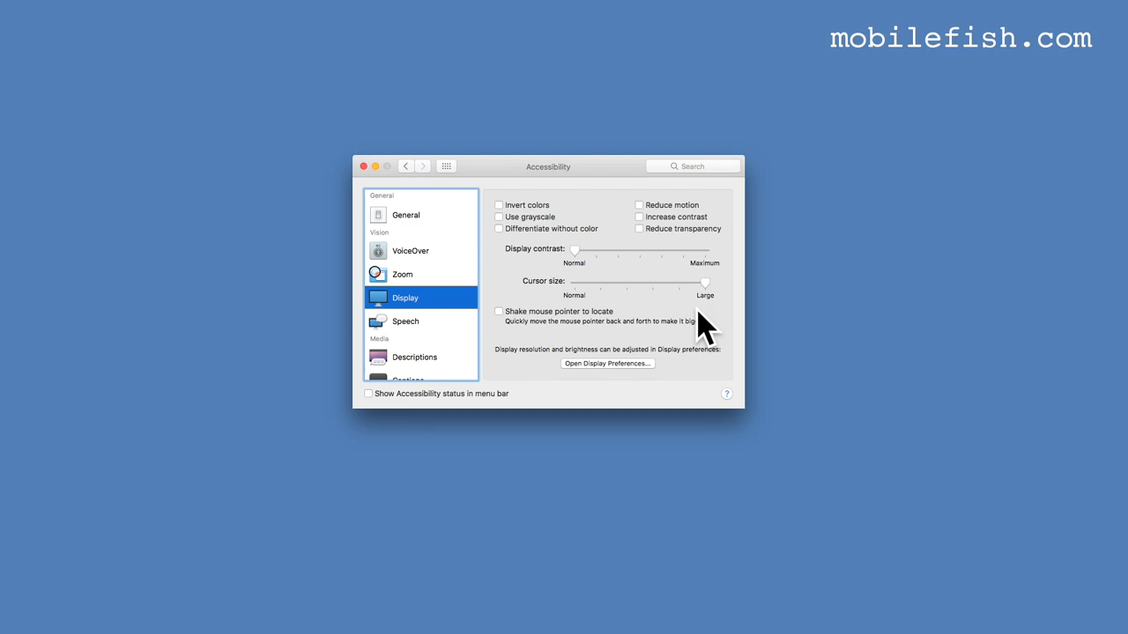
mouse_move(656, 303)
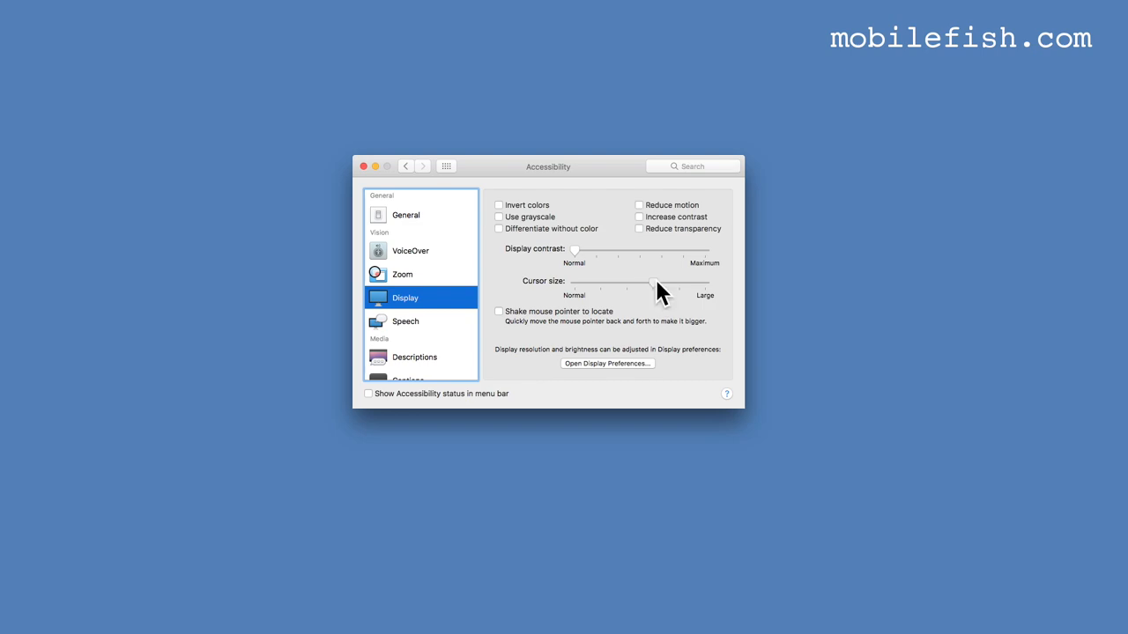
left_click_drag(661, 284, 574, 284)
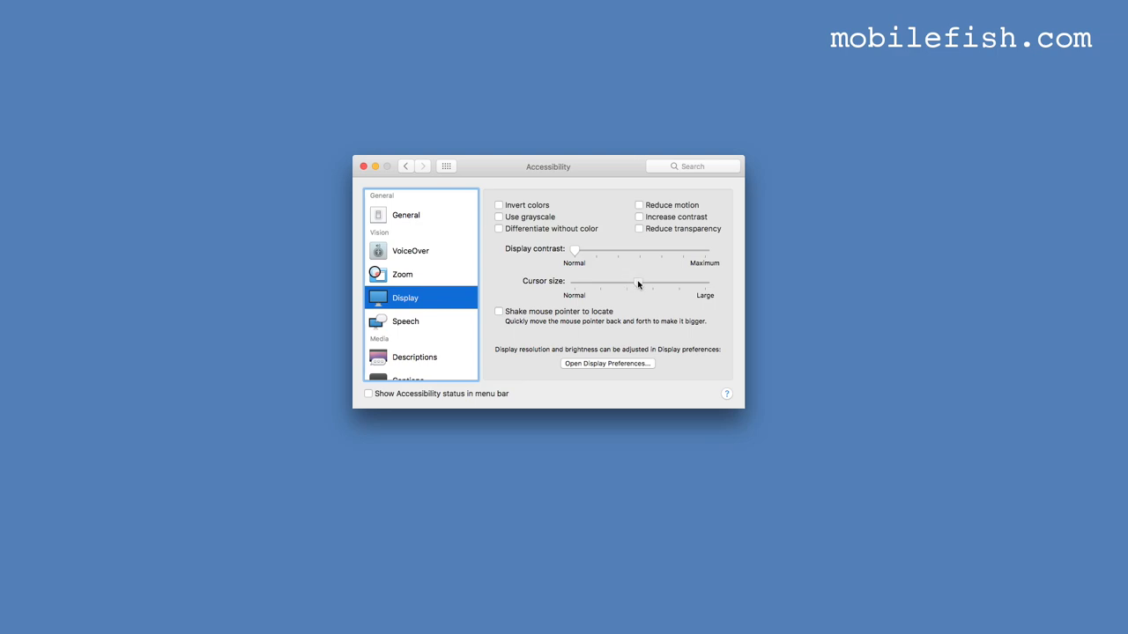
mouse_move(650, 282)
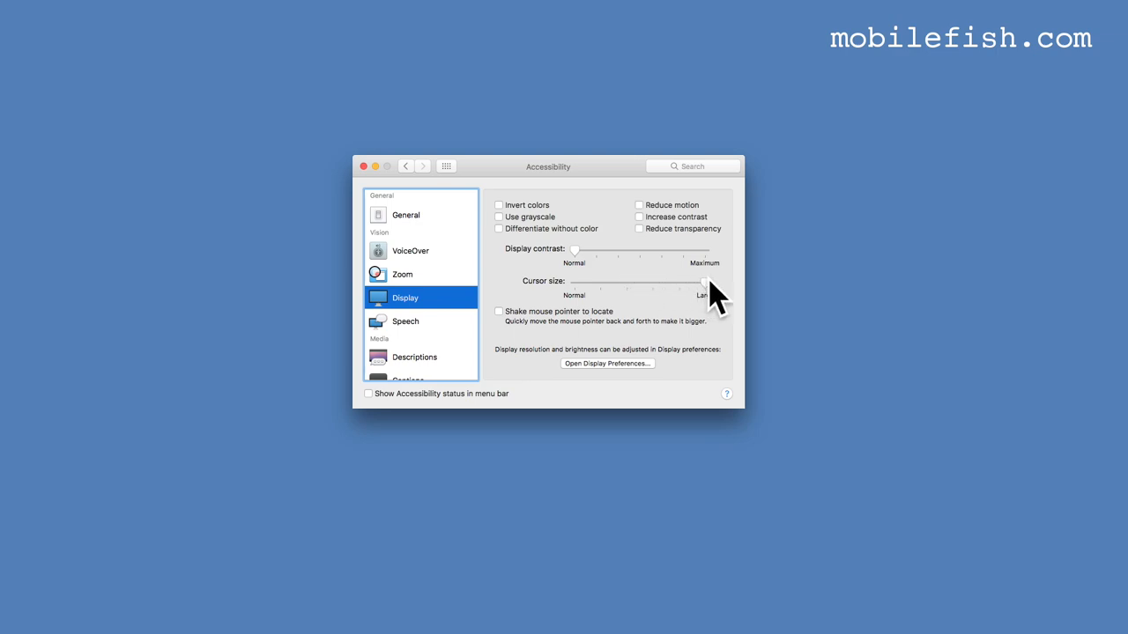
mouse_move(708, 308)
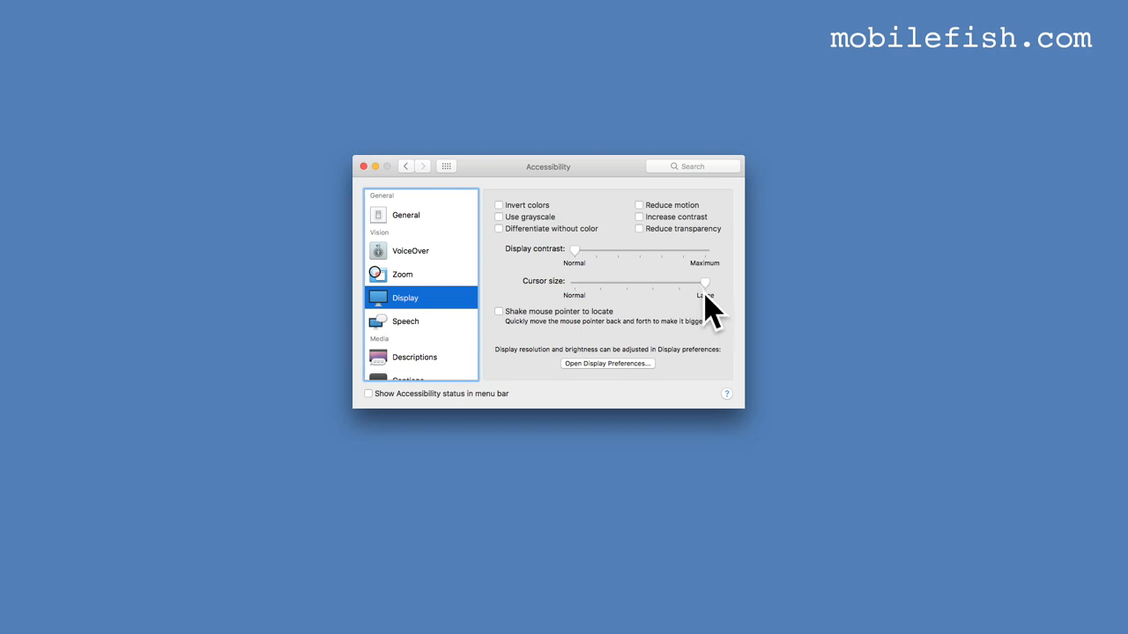
mouse_move(713, 317)
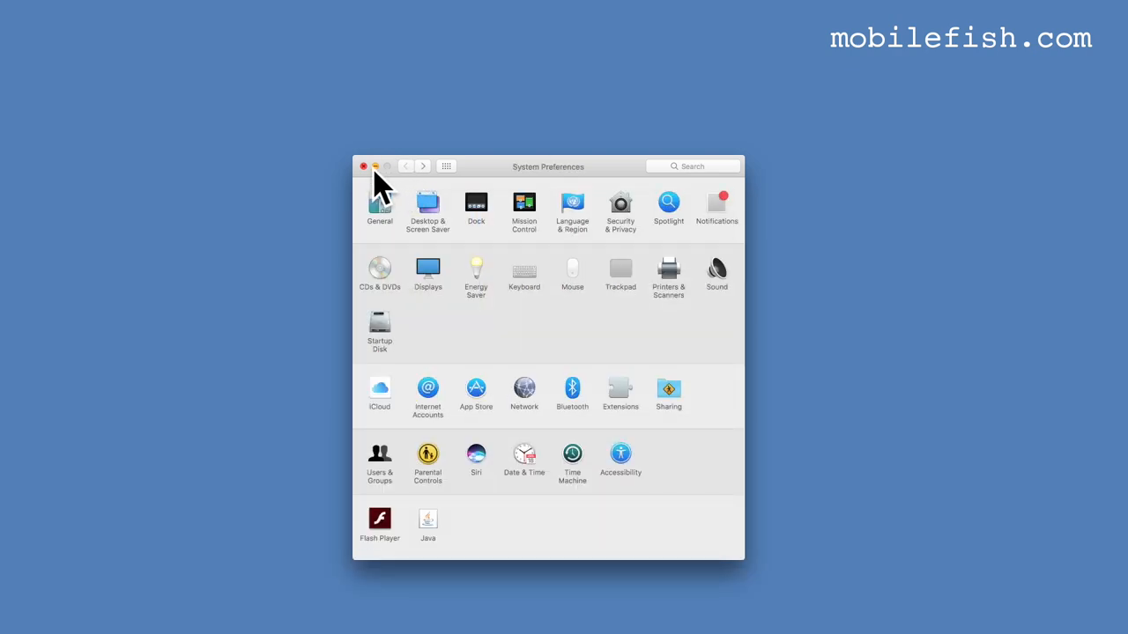
left_click(363, 165)
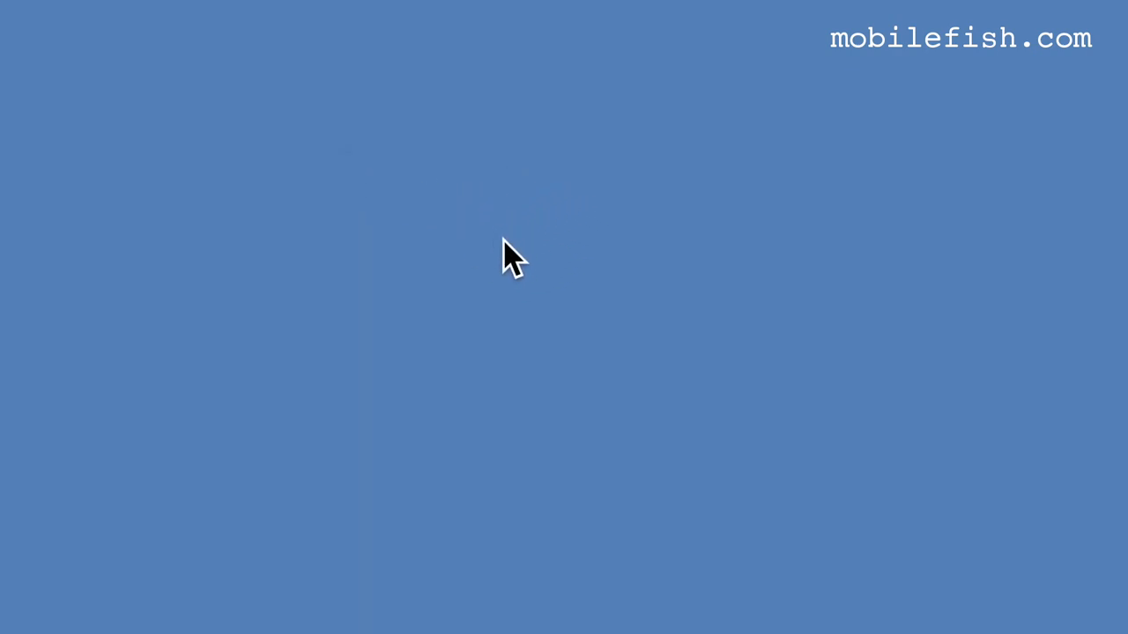
mouse_move(21, 21)
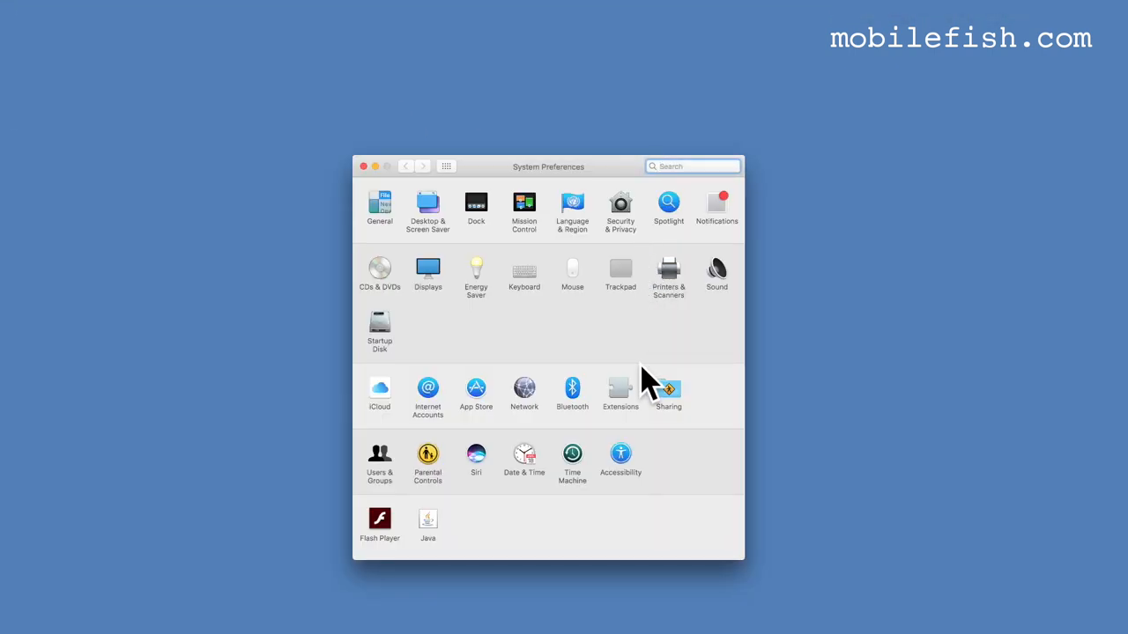
left_click(620, 451)
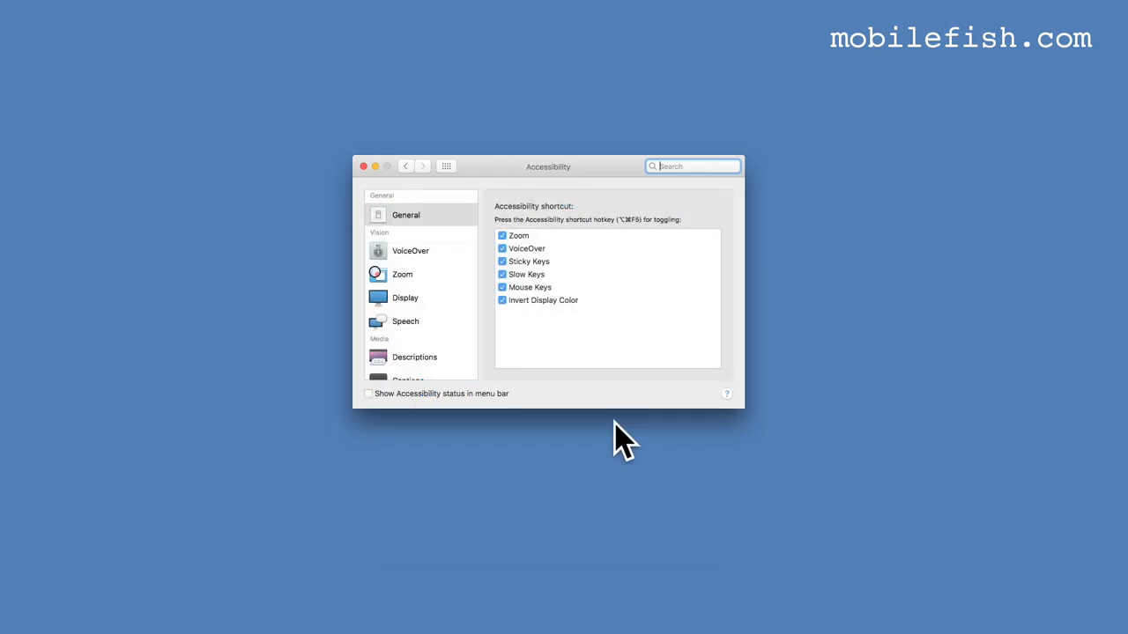
left_click(406, 296)
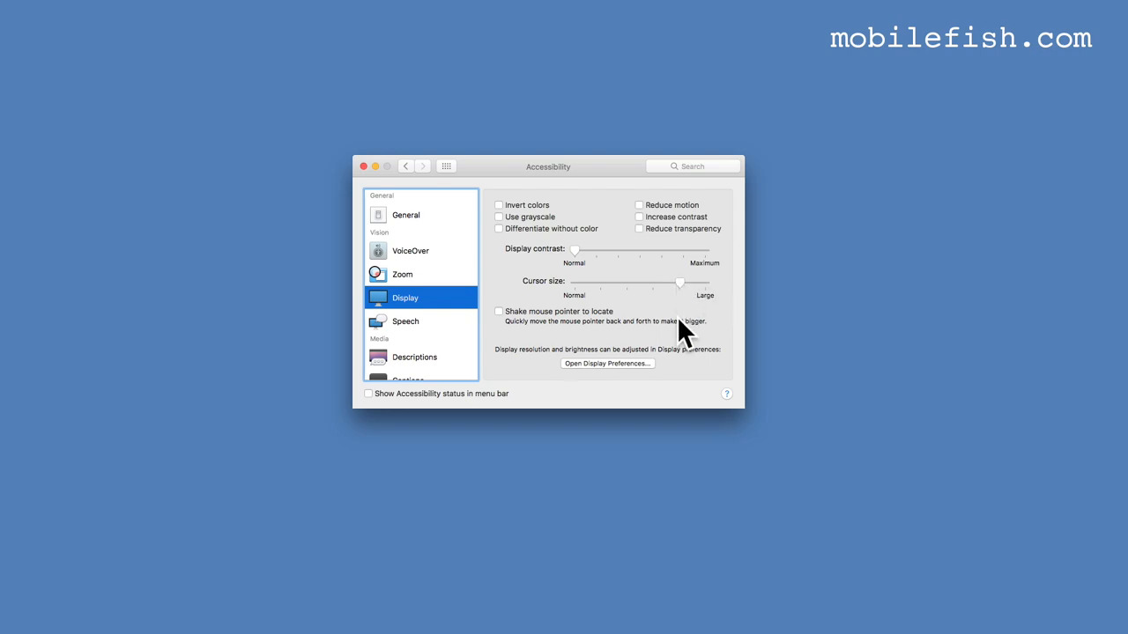
left_click(405, 165)
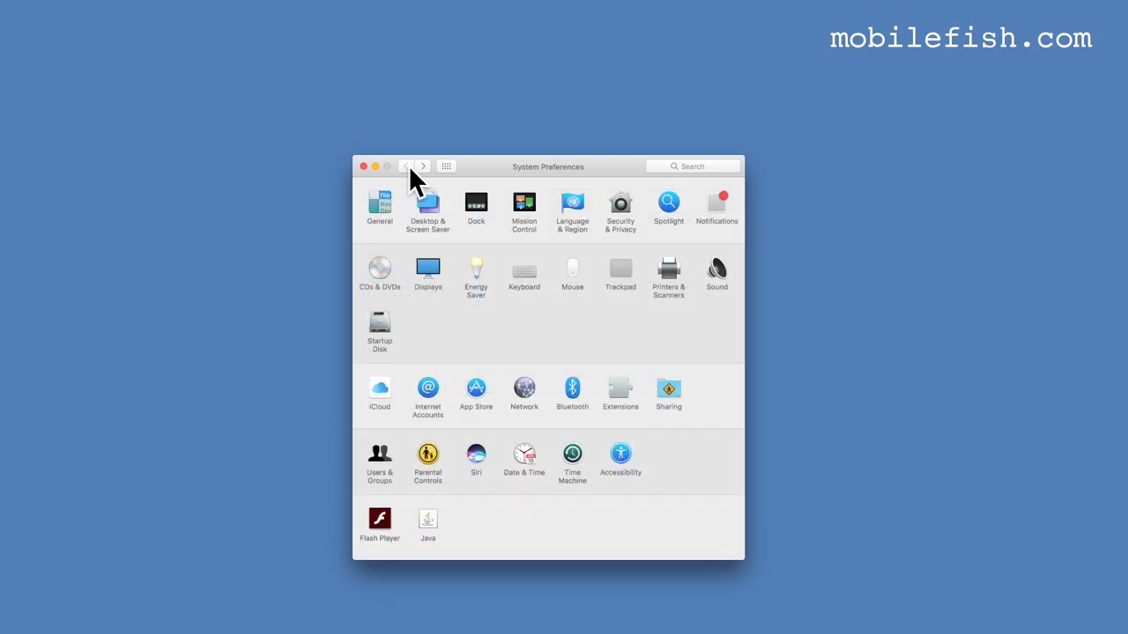
Step: Close System Preferences, briefly revisit the Accessibility pane, then close the window again
left_click(363, 166)
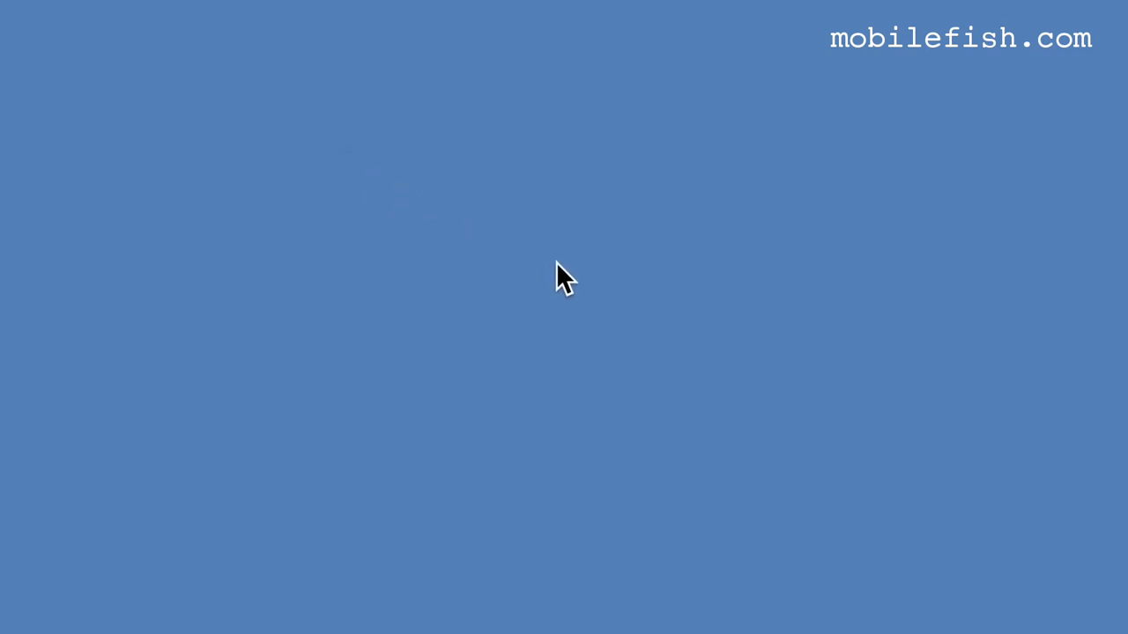
mouse_move(575, 281)
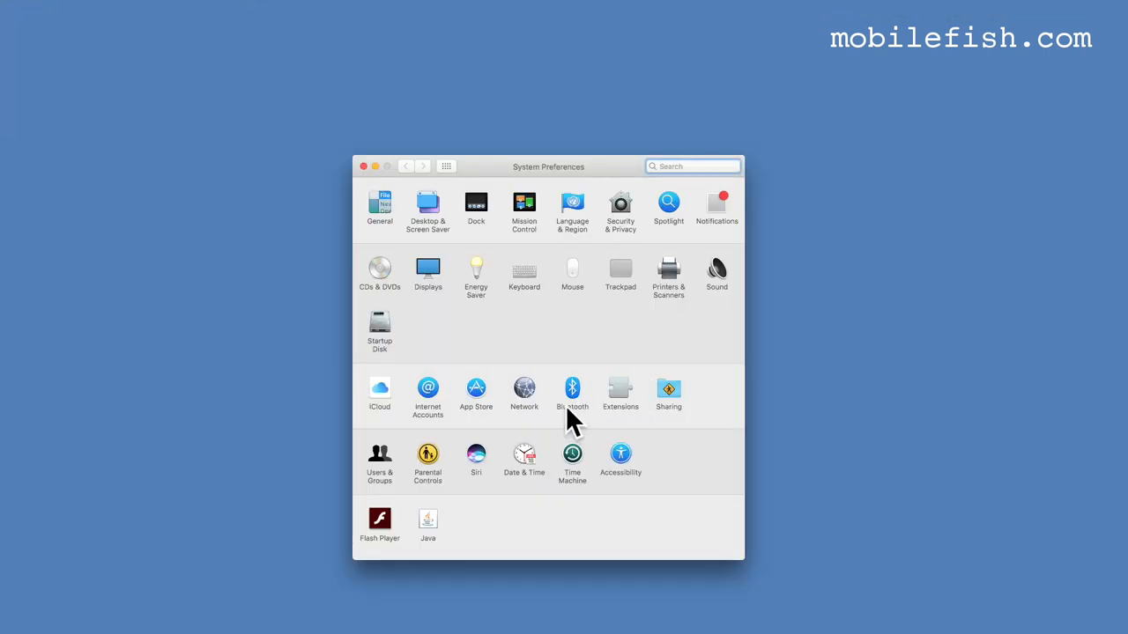
left_click(620, 453)
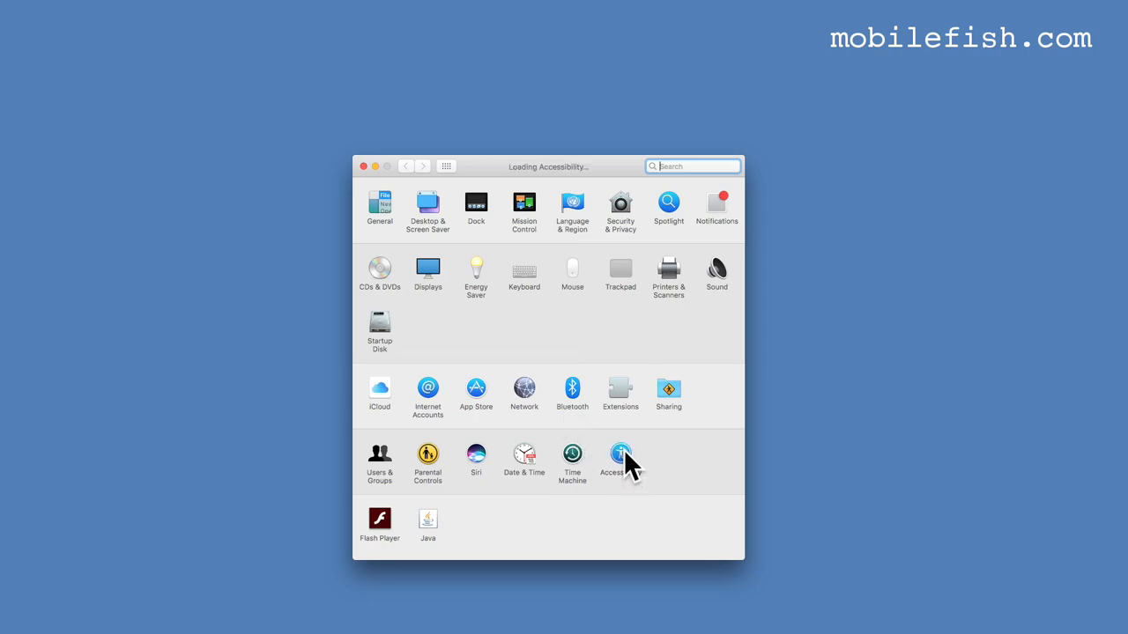
left_click(620, 455)
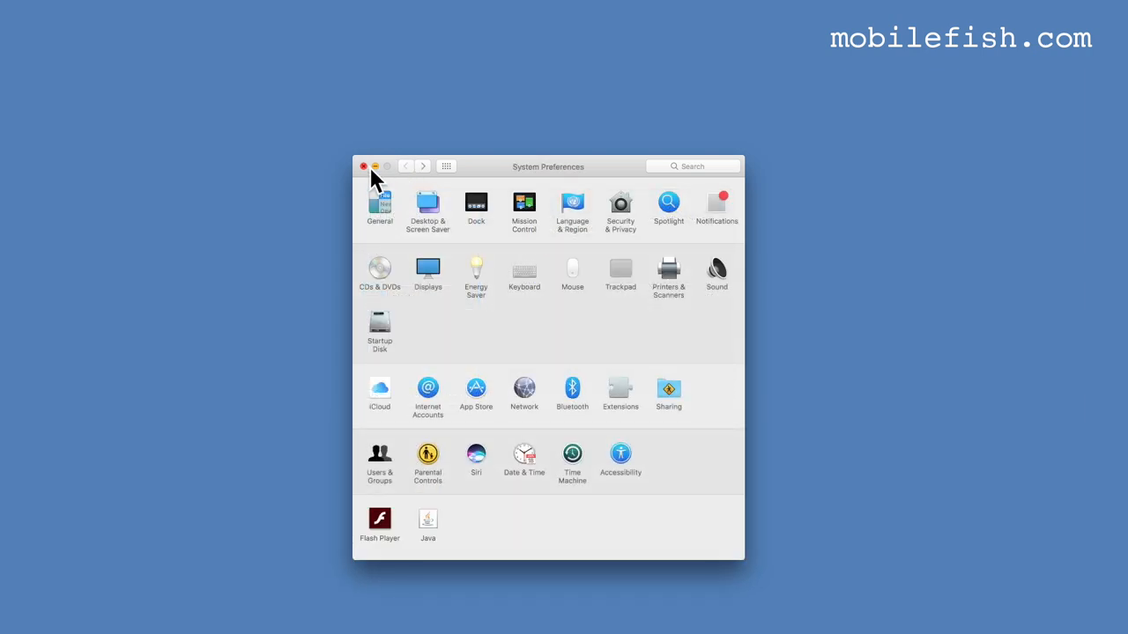
left_click(363, 166)
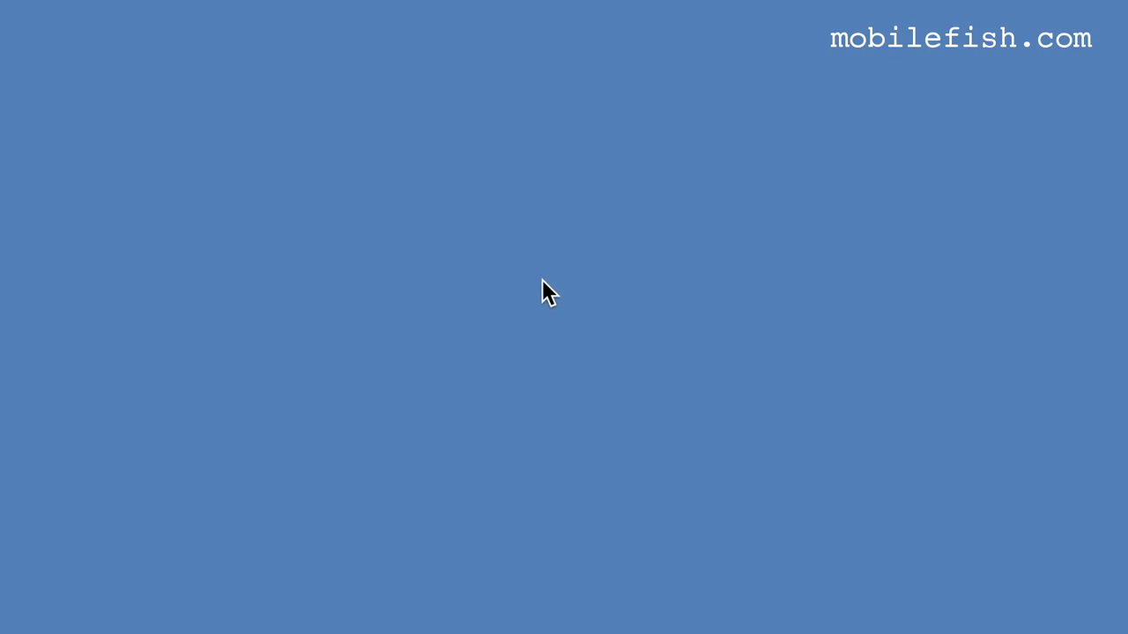
Step: Reopen Accessibility Display and set Cursor size midway between Normal and Large
left_click(14, 7)
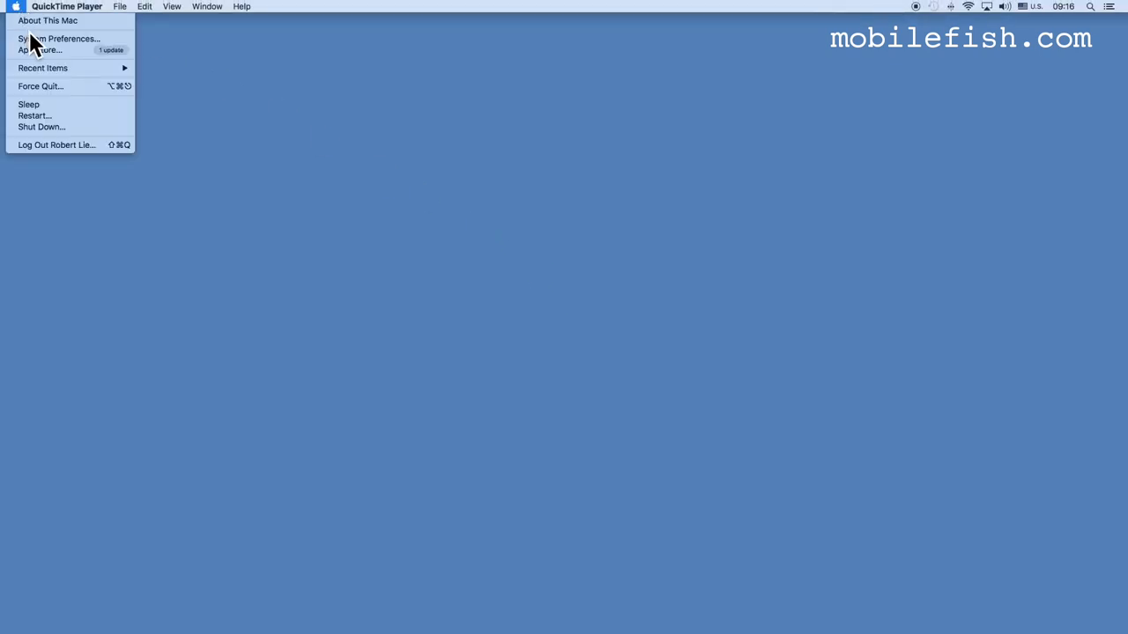
left_click(60, 39)
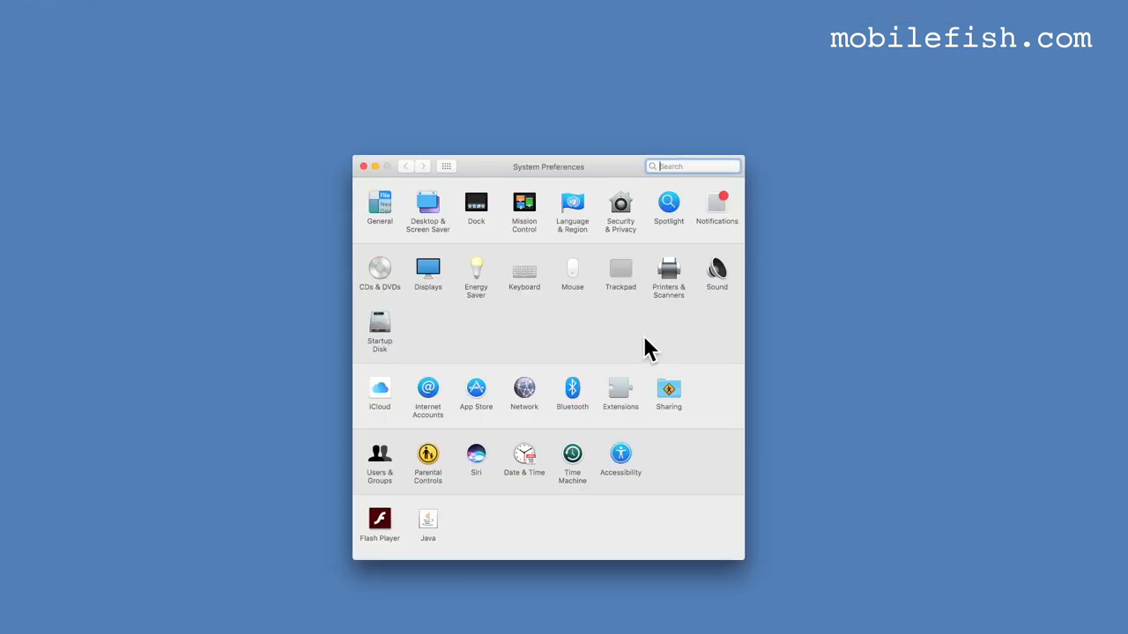
mouse_move(620, 402)
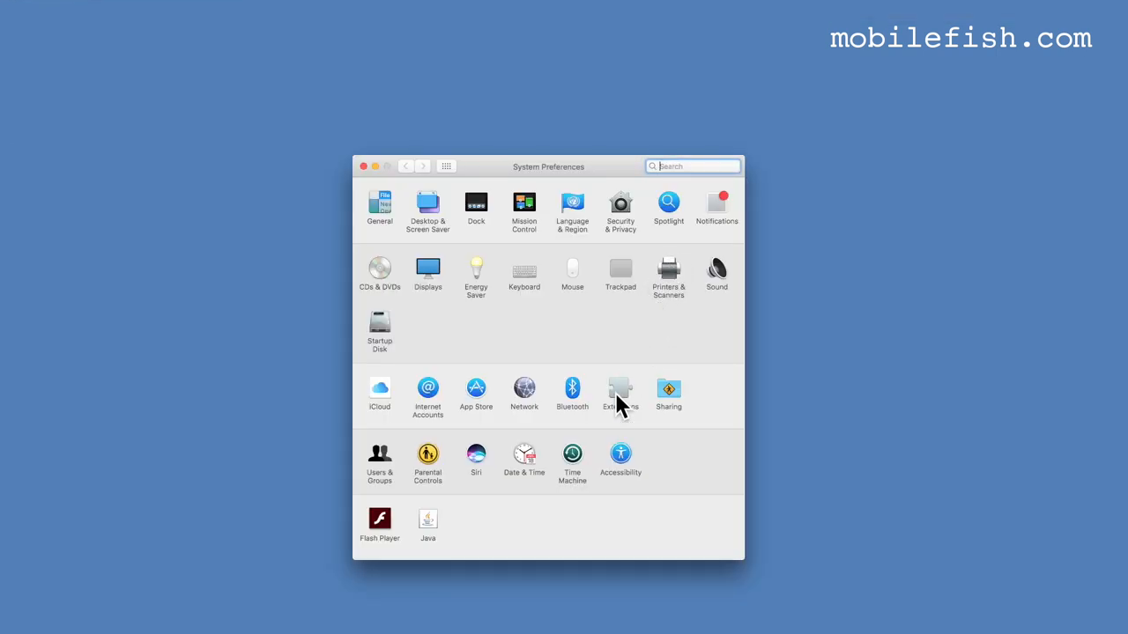
left_click(620, 458)
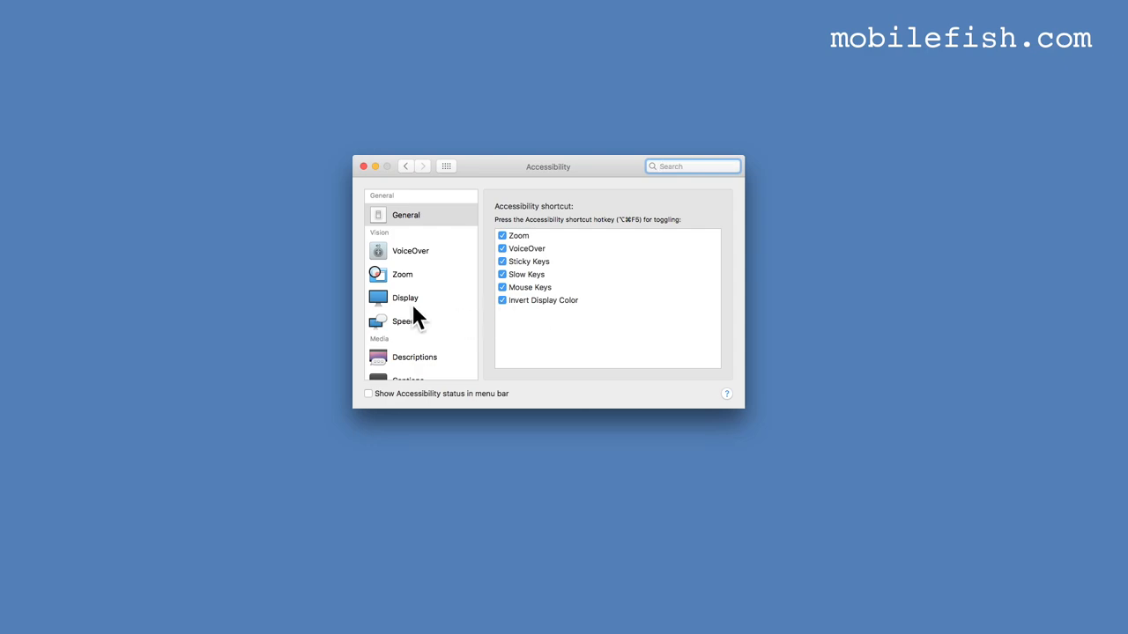
left_click(406, 296)
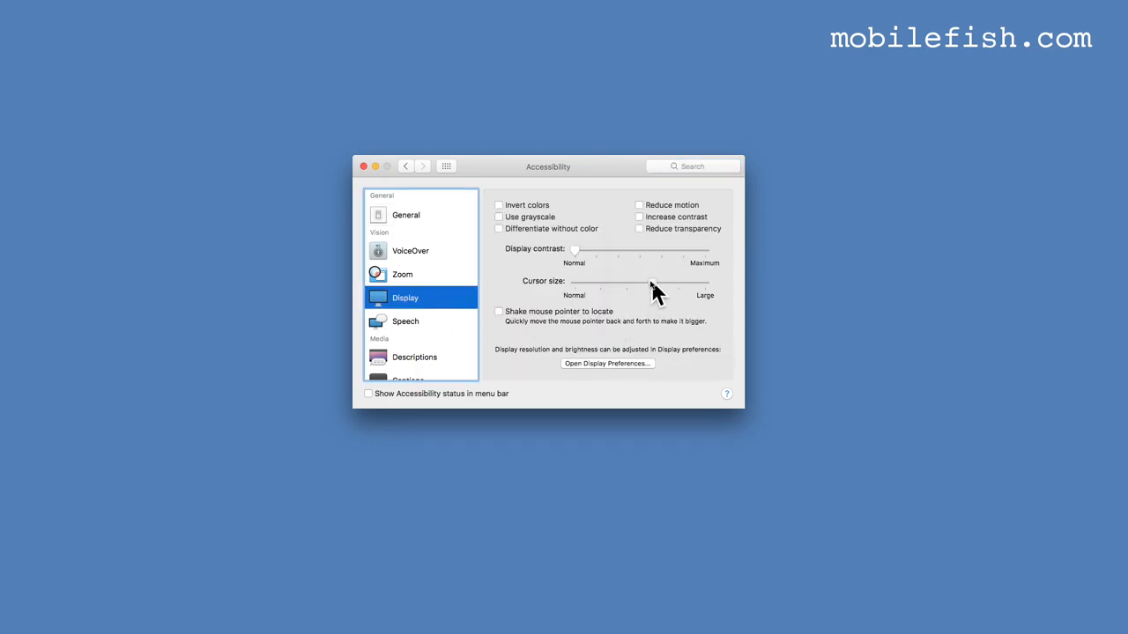
left_click_drag(652, 284, 626, 283)
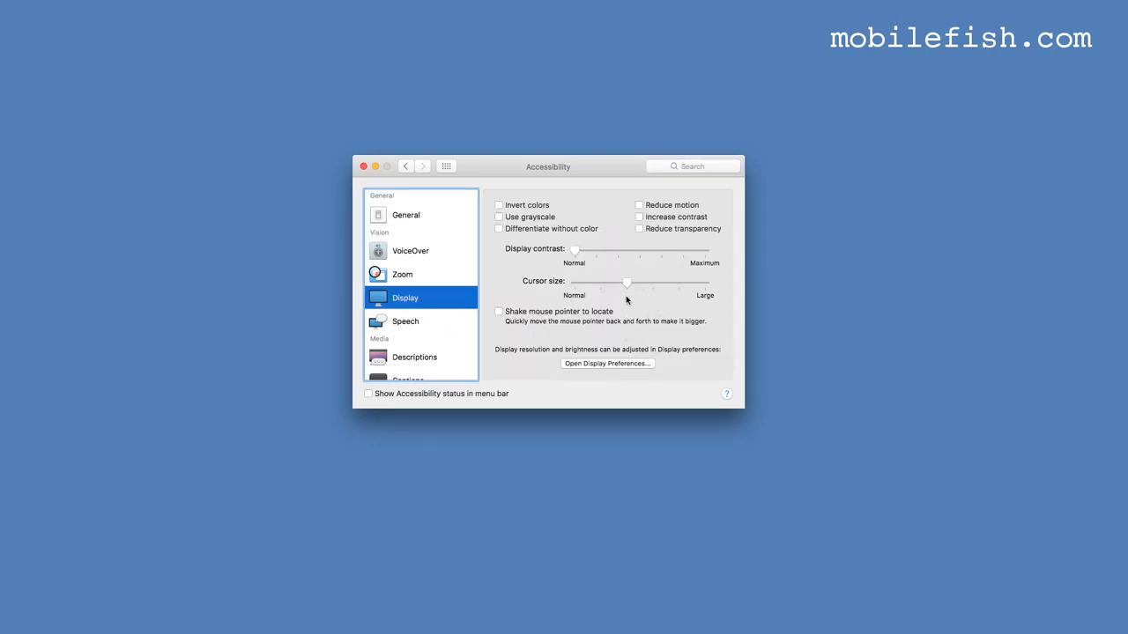